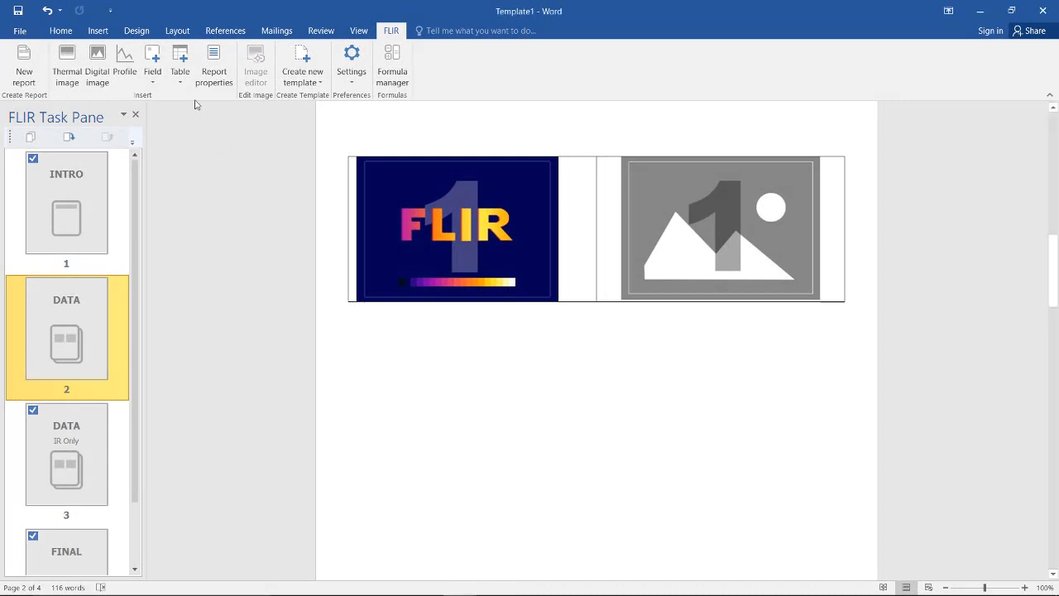
Bring up the Insert Table dialog from the FLIR Table menu.
left_click(179, 66)
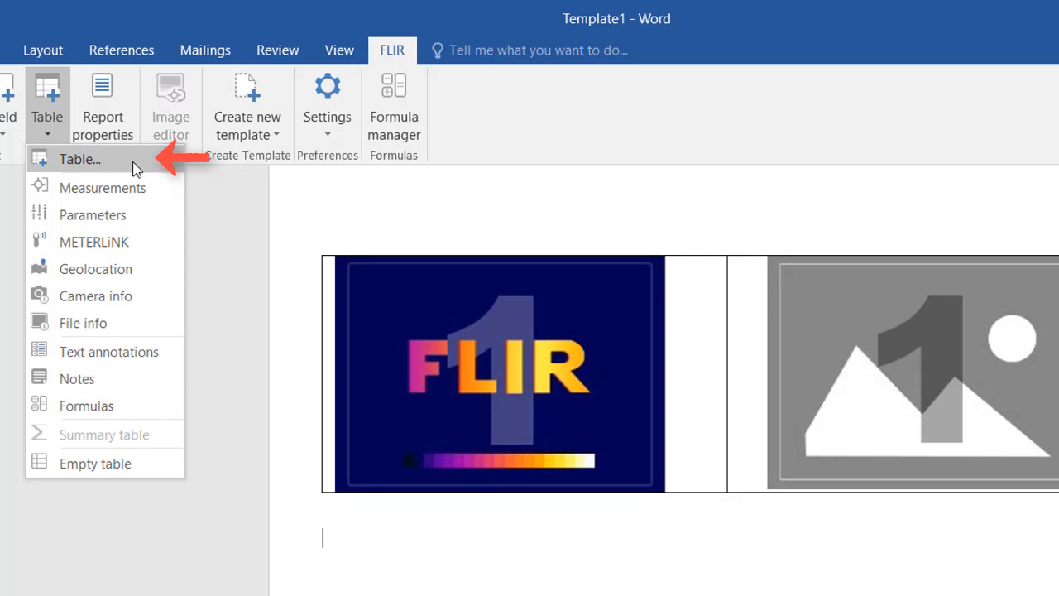
mouse_move(81, 159)
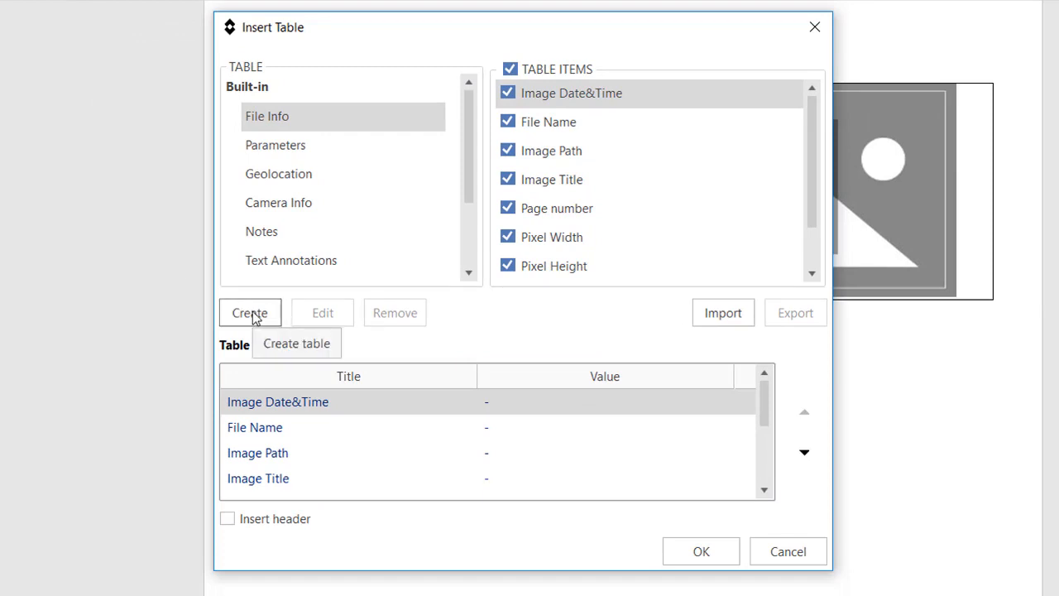
Create a new custom table and name it 'My Table'.
left_click(249, 312)
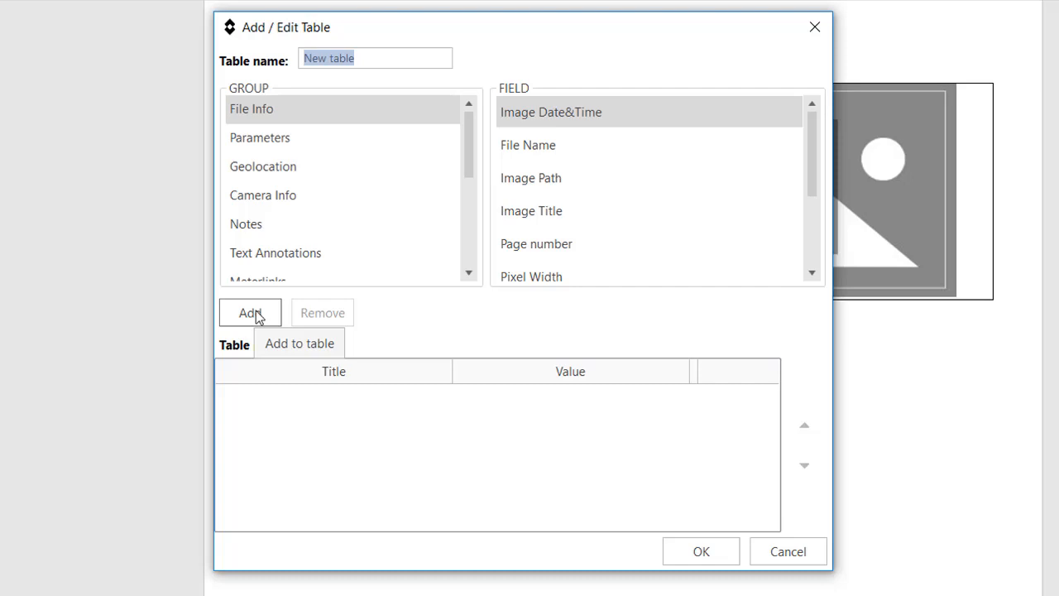
type("My Ta")
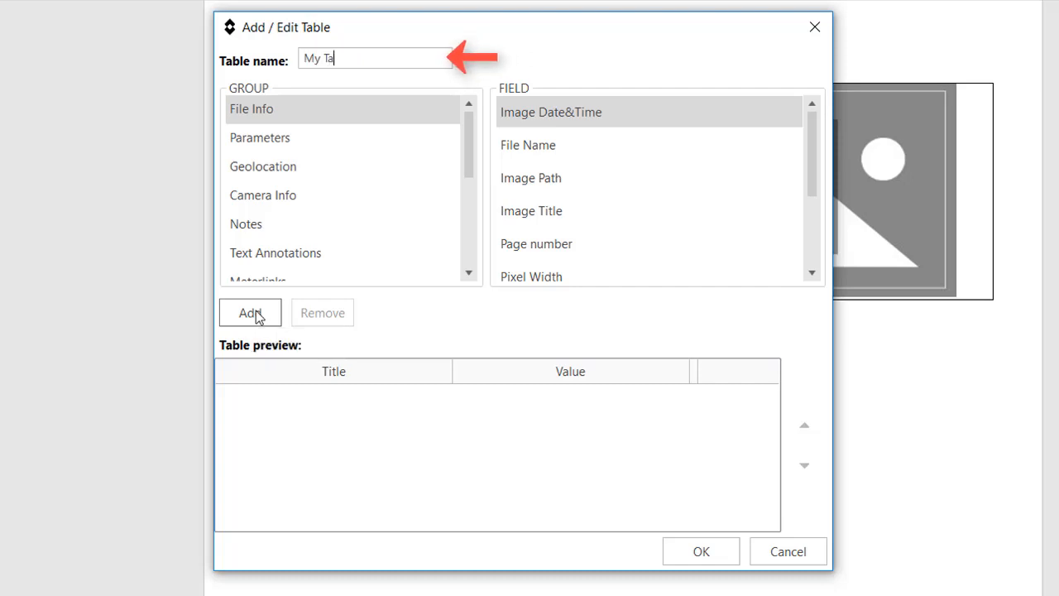
type("ble")
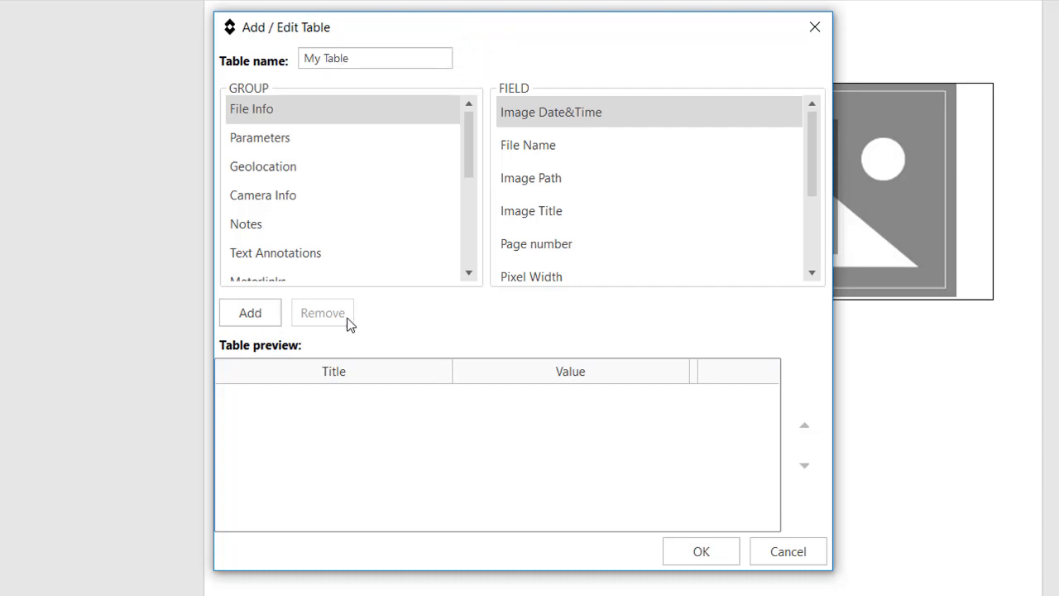
mouse_move(471, 324)
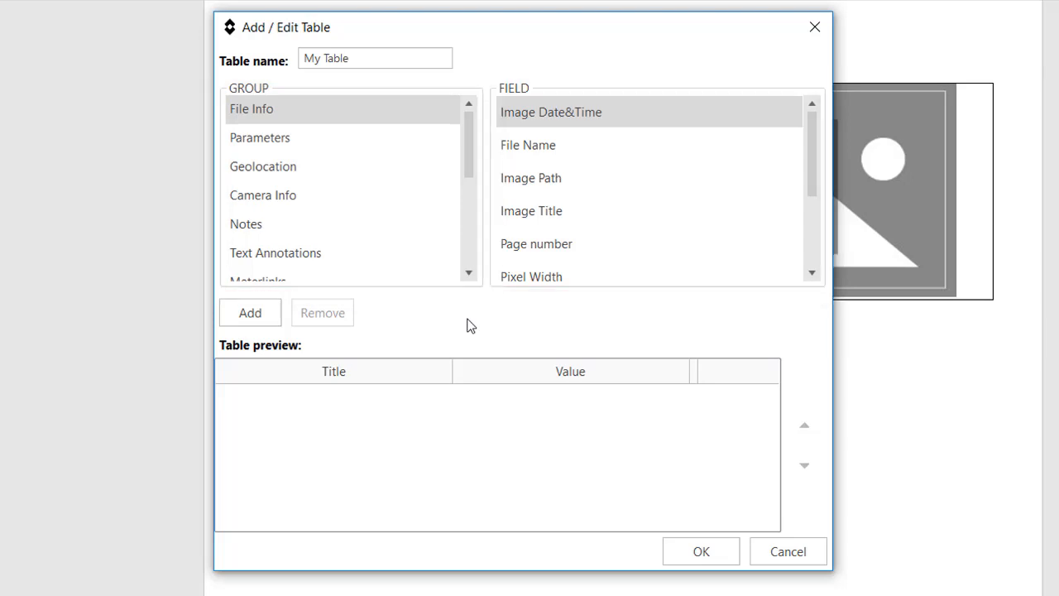
mouse_move(606, 299)
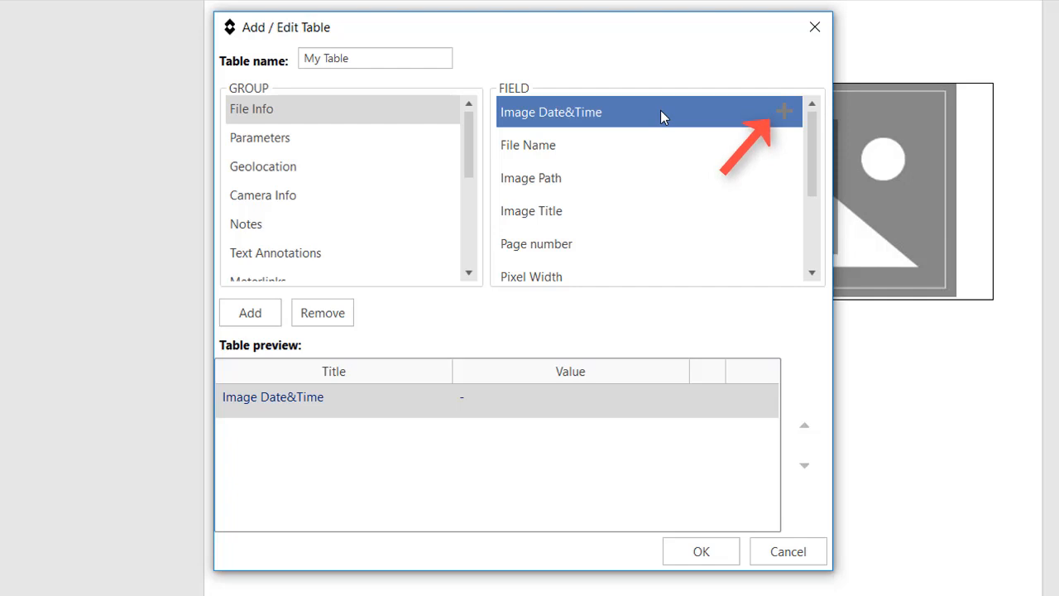
mouse_move(599, 401)
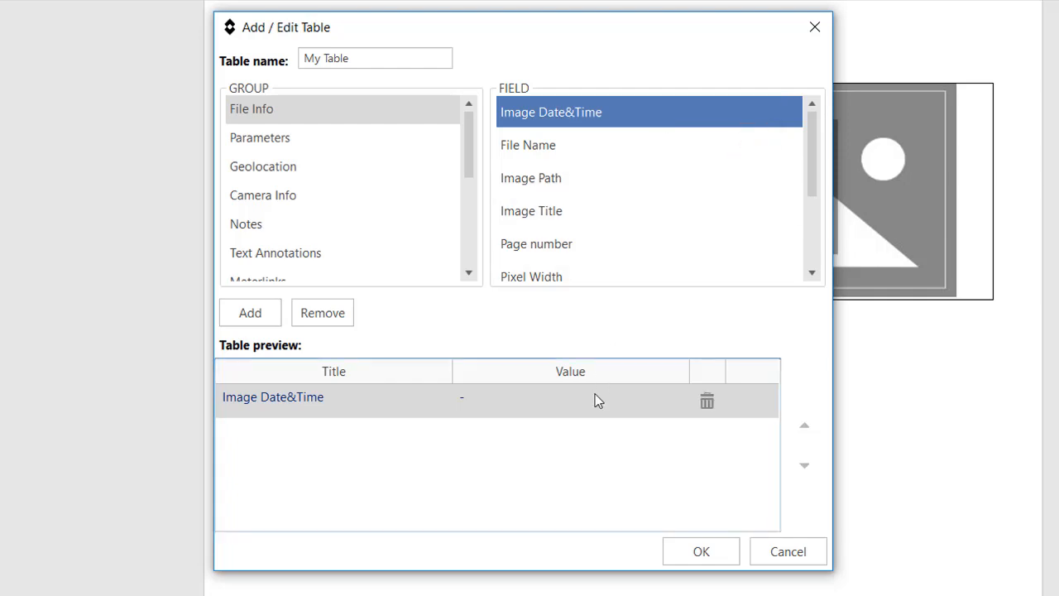
mouse_move(619, 406)
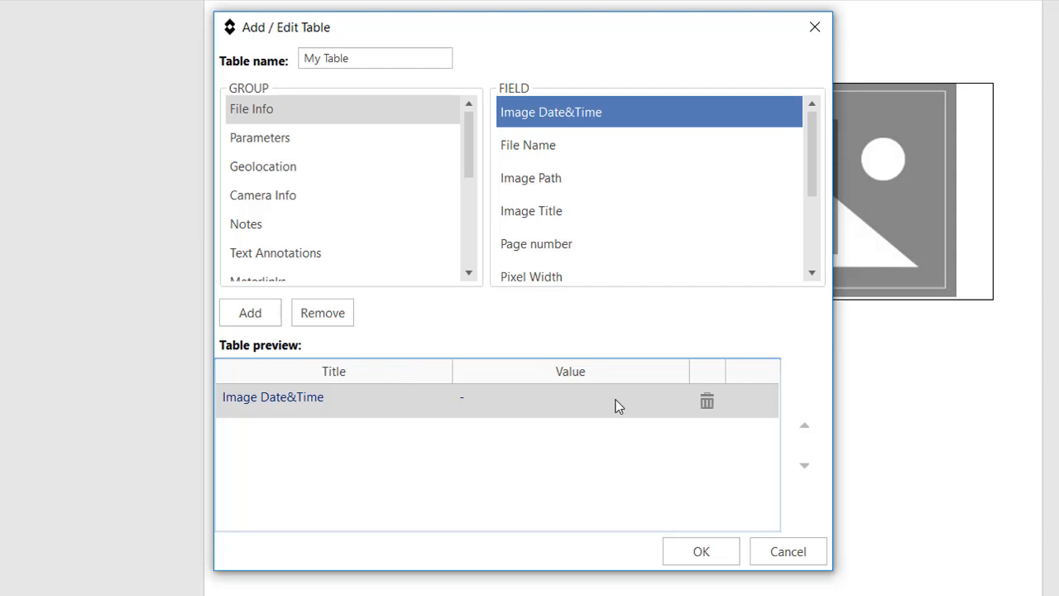
mouse_move(708, 401)
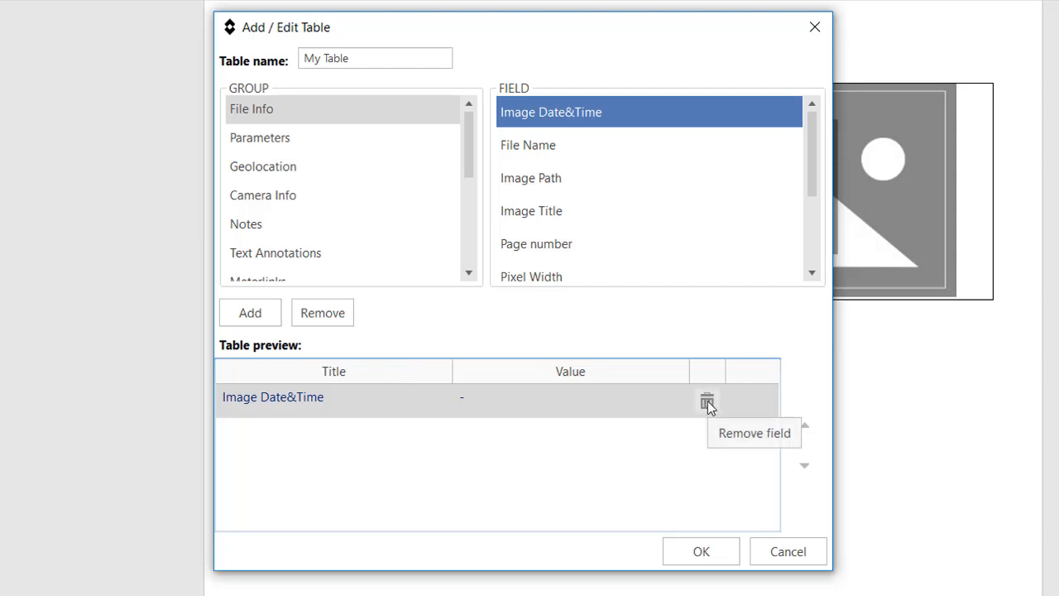
left_click(708, 400)
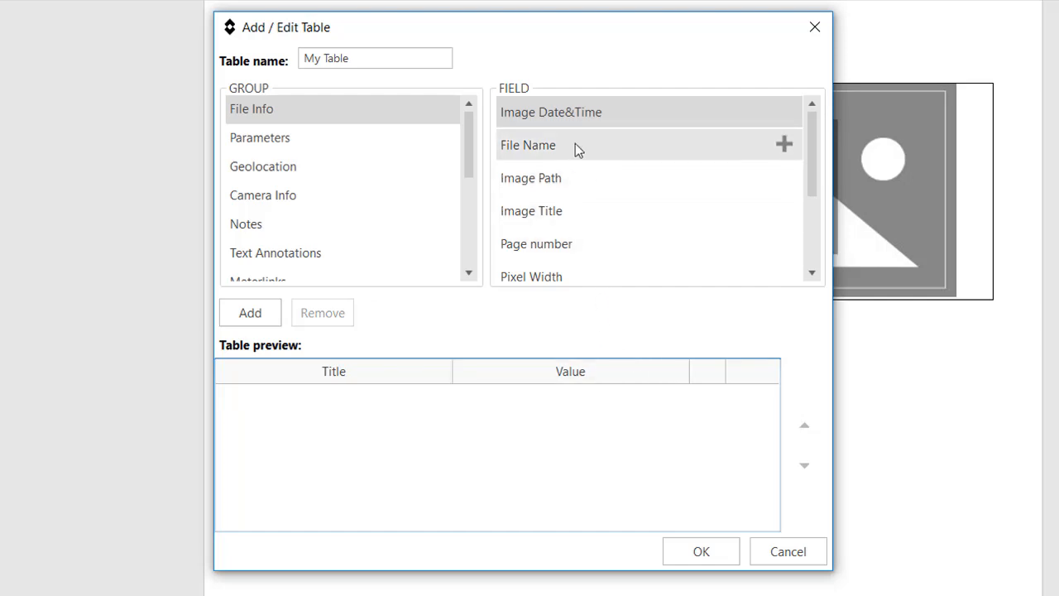
Add Image Date&Time, Image Camera Model and Spots: Temperature from the Parameters, Camera Info and Spotmeters groups.
left_click(551, 112)
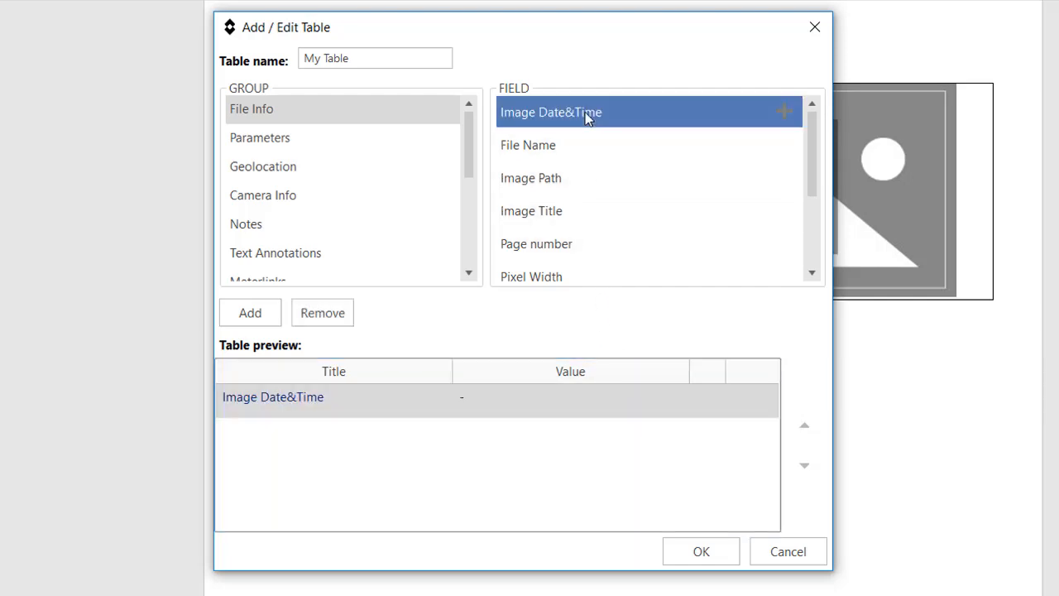
left_click(260, 138)
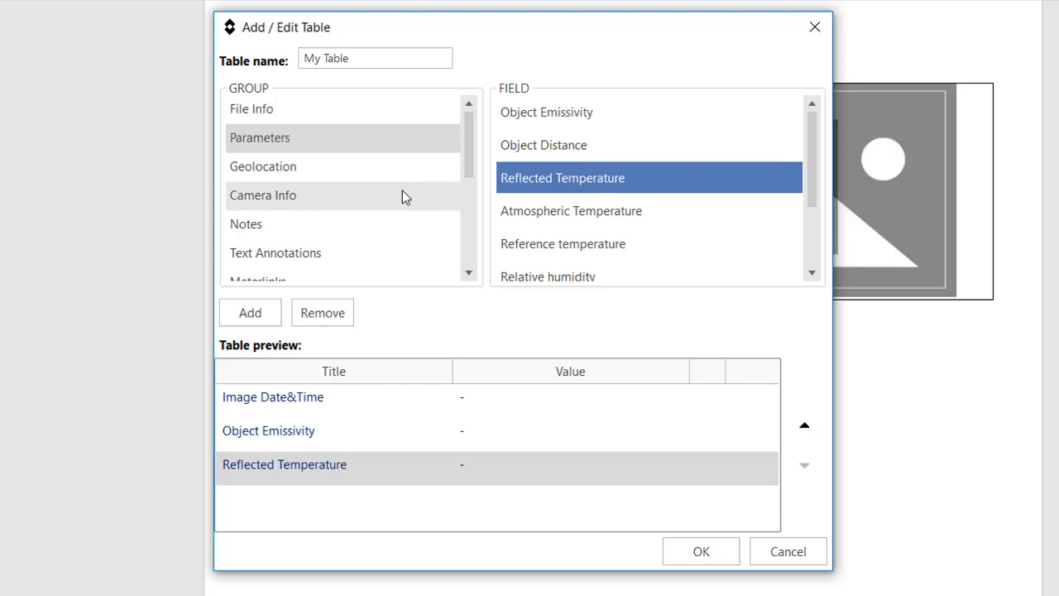
left_click(263, 195)
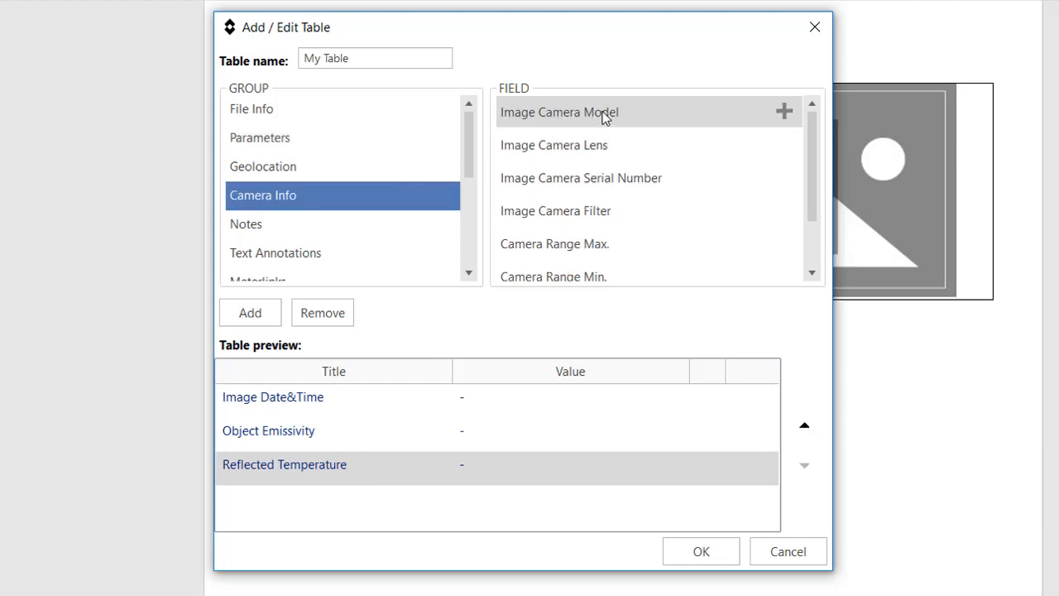
left_click(783, 112)
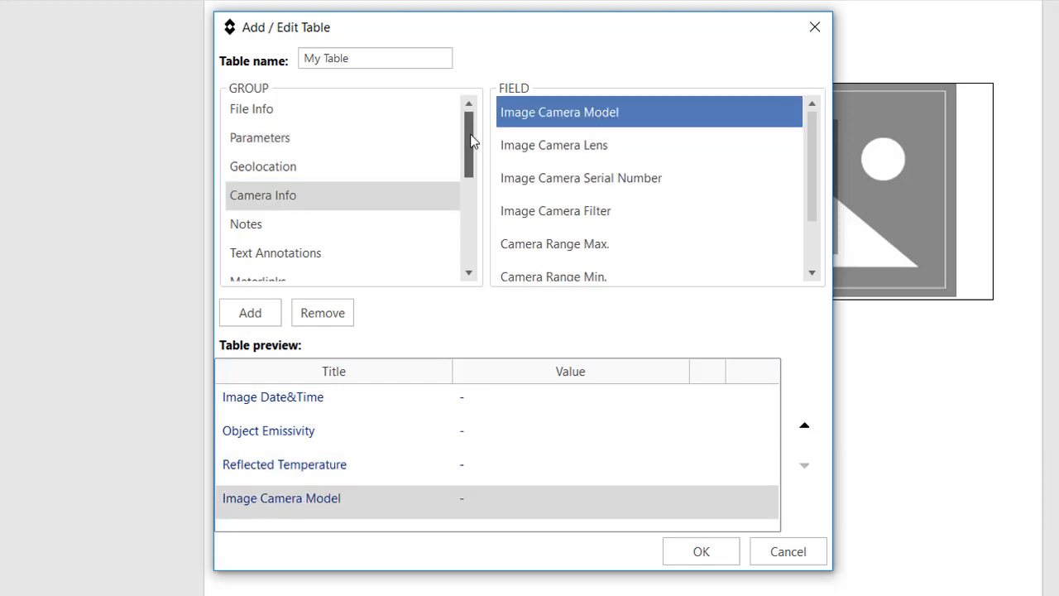
scroll("down", 3)
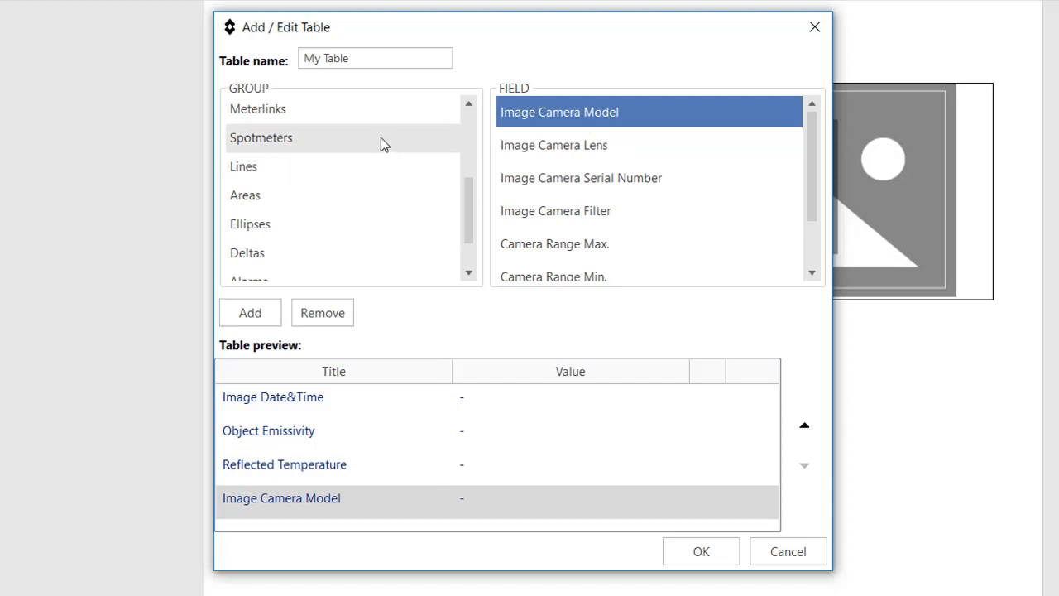
left_click(260, 137)
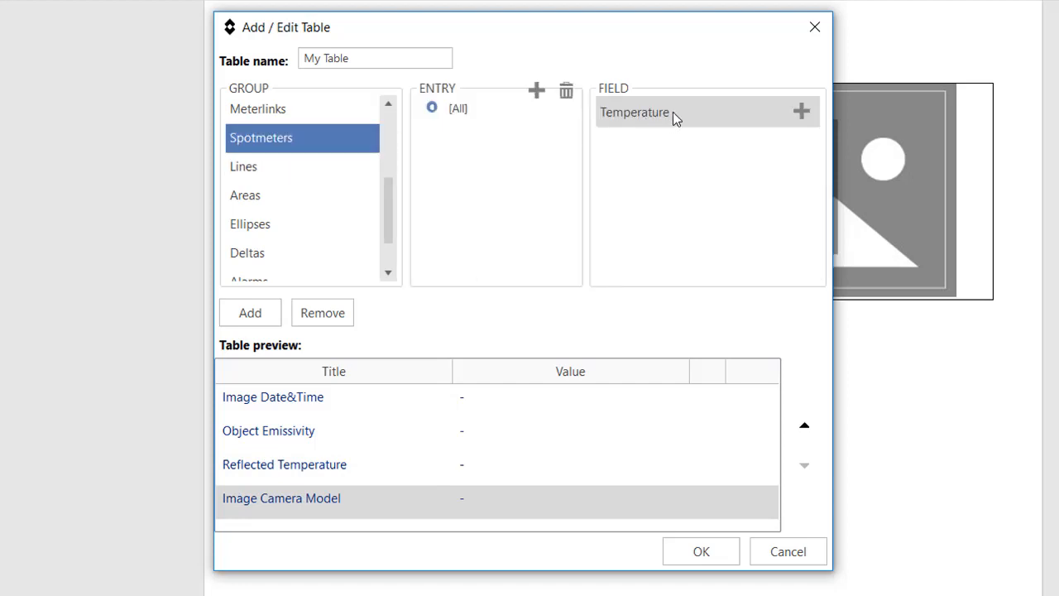
left_click(245, 195)
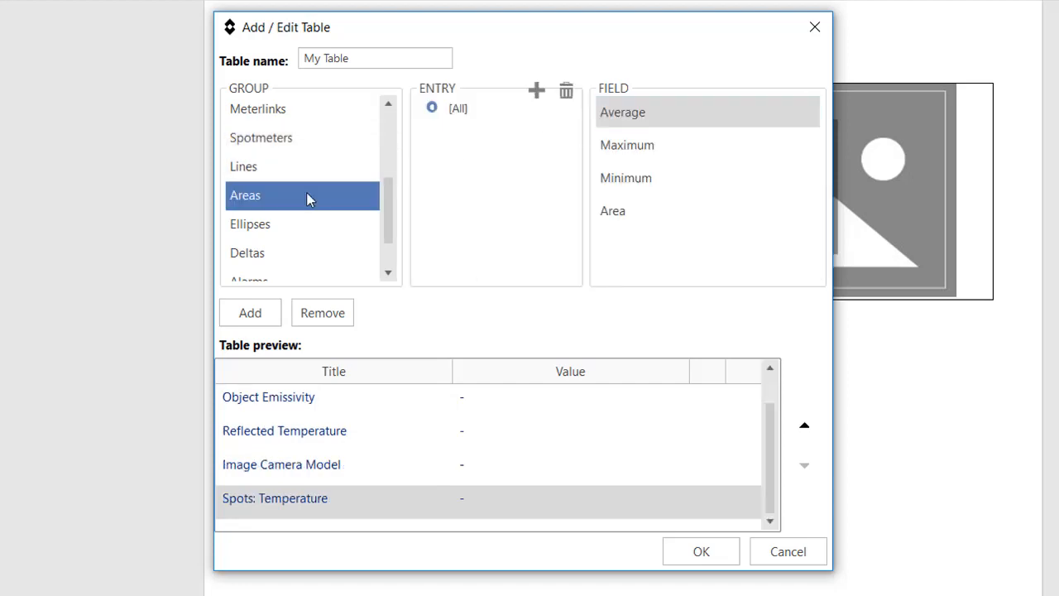
mouse_move(645, 145)
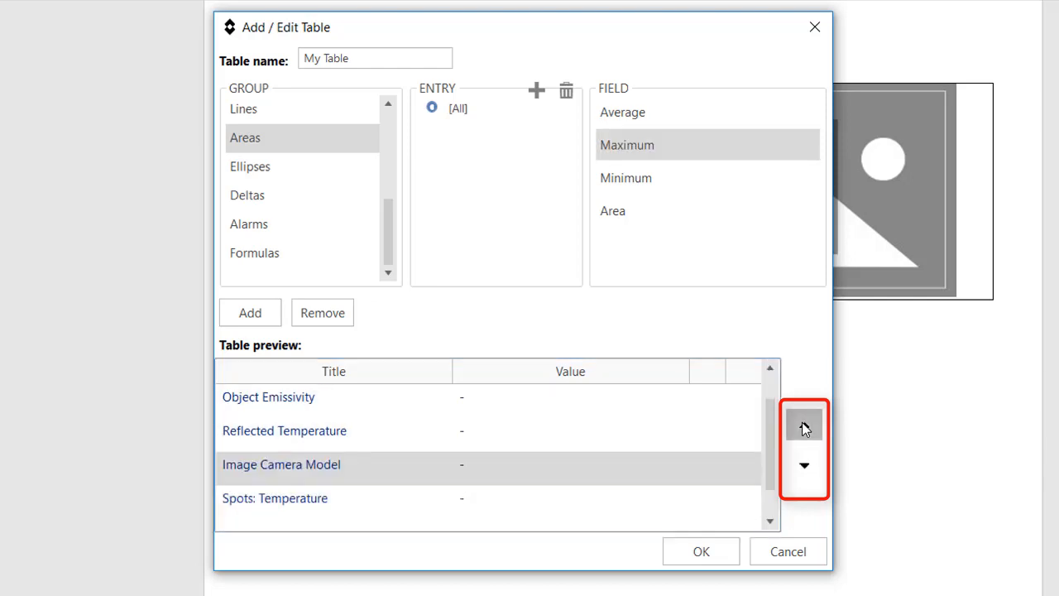
Move Image Camera Model to the top of My Table, above Image Date&Time.
left_click(804, 426)
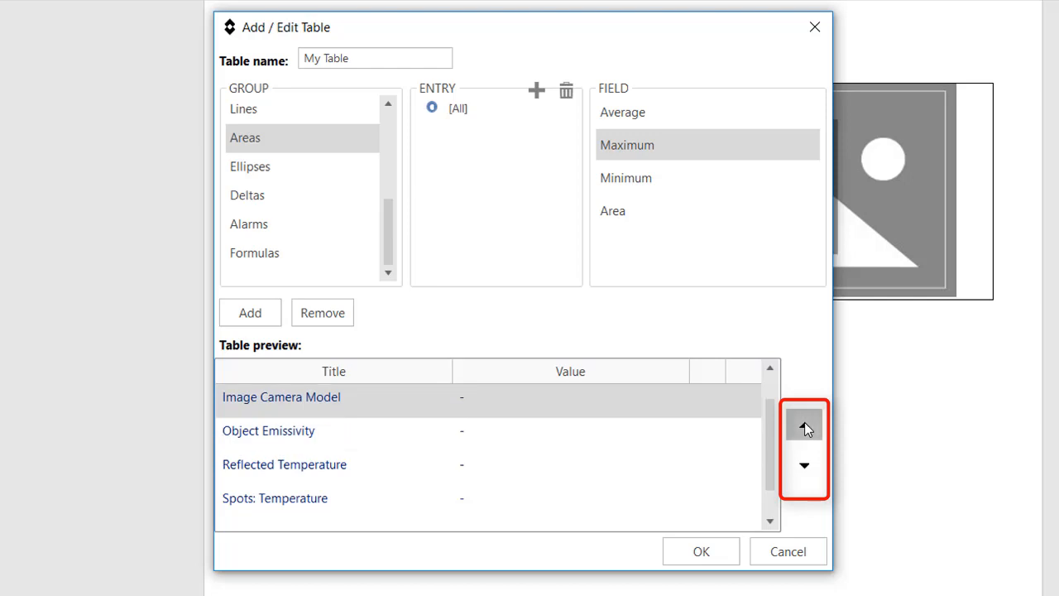
left_click(804, 424)
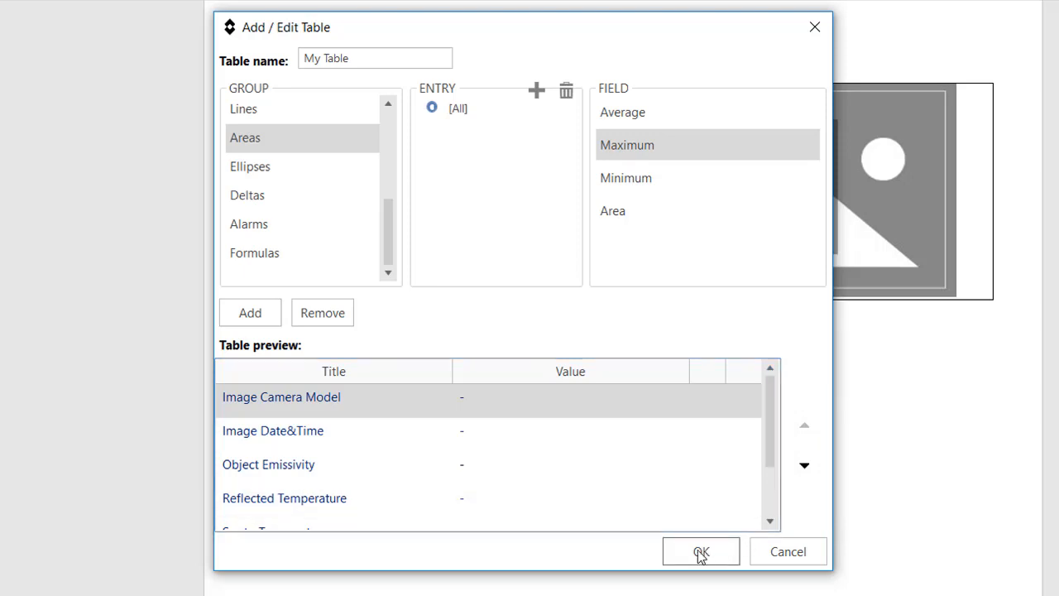
Save My Table as a custom table and insert it into the report page.
left_click(701, 551)
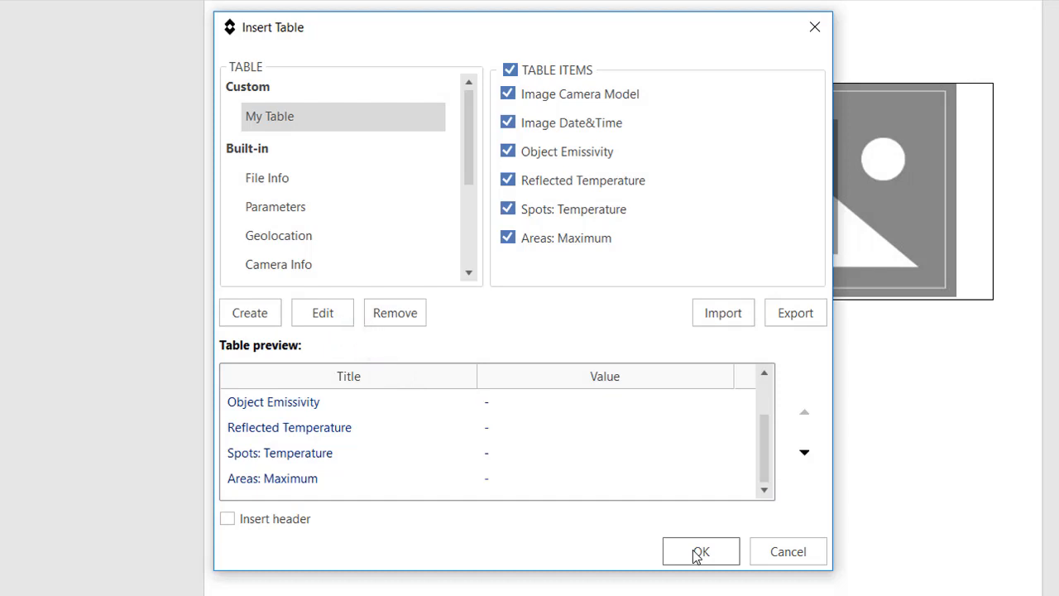
left_click(700, 551)
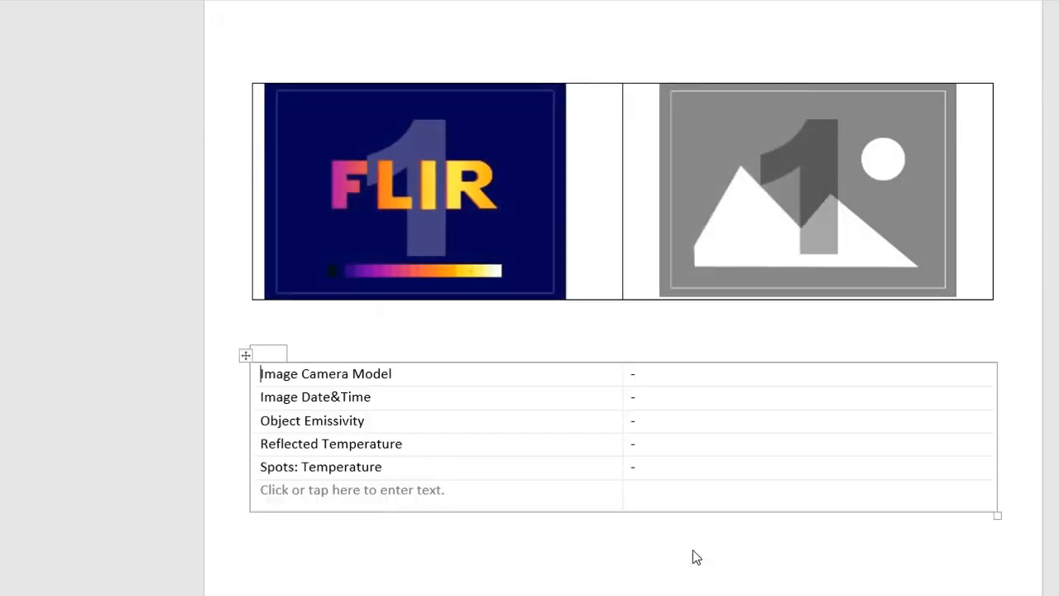
Select the whole six-row measurement table and apply All Borders to its cells.
type("Areas: Maximum")
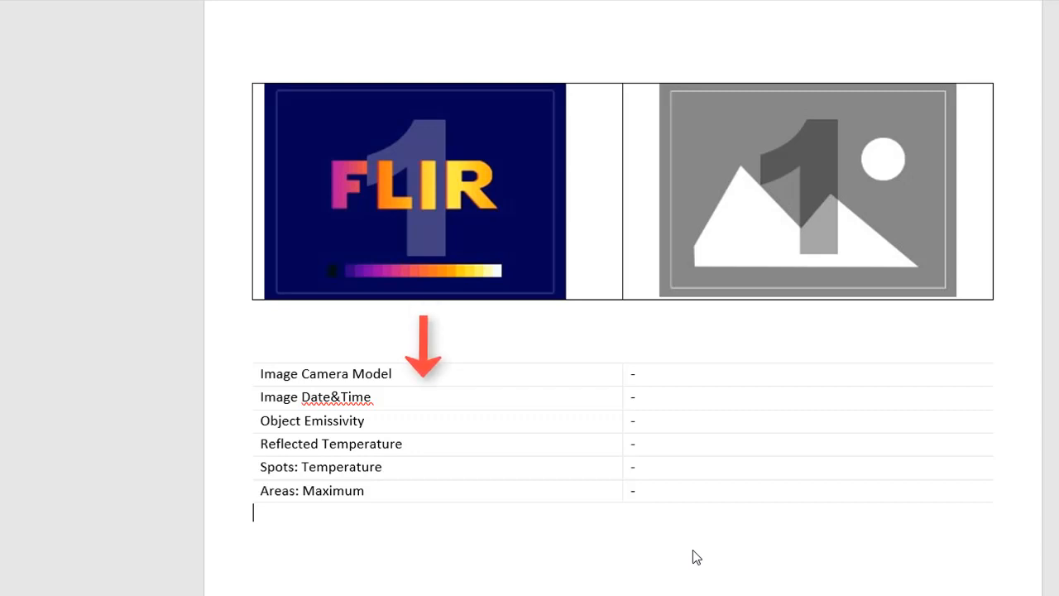
left_click_drag(424, 352, 809, 352)
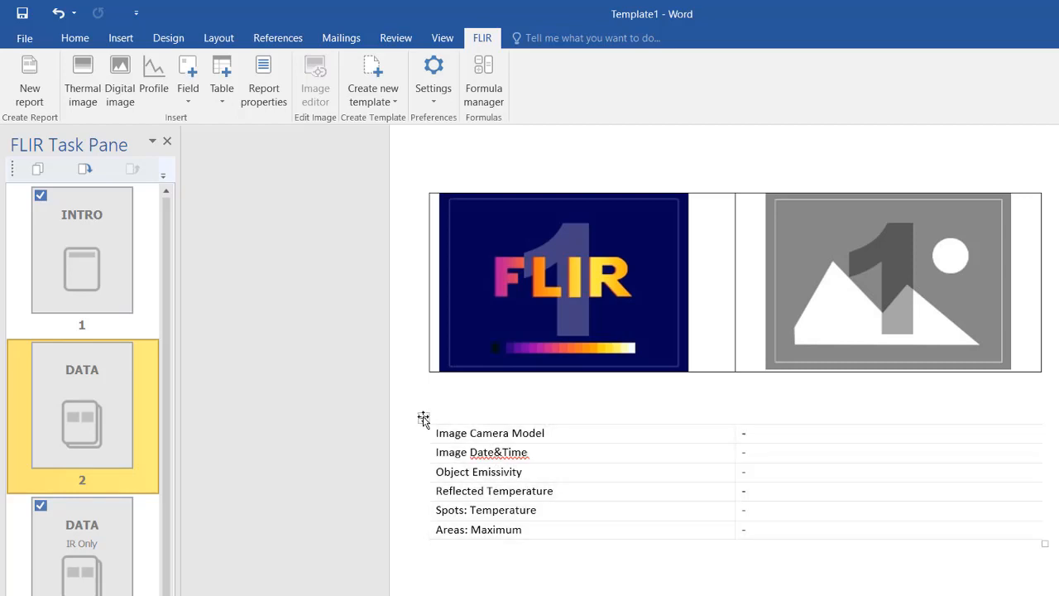
left_click(425, 417)
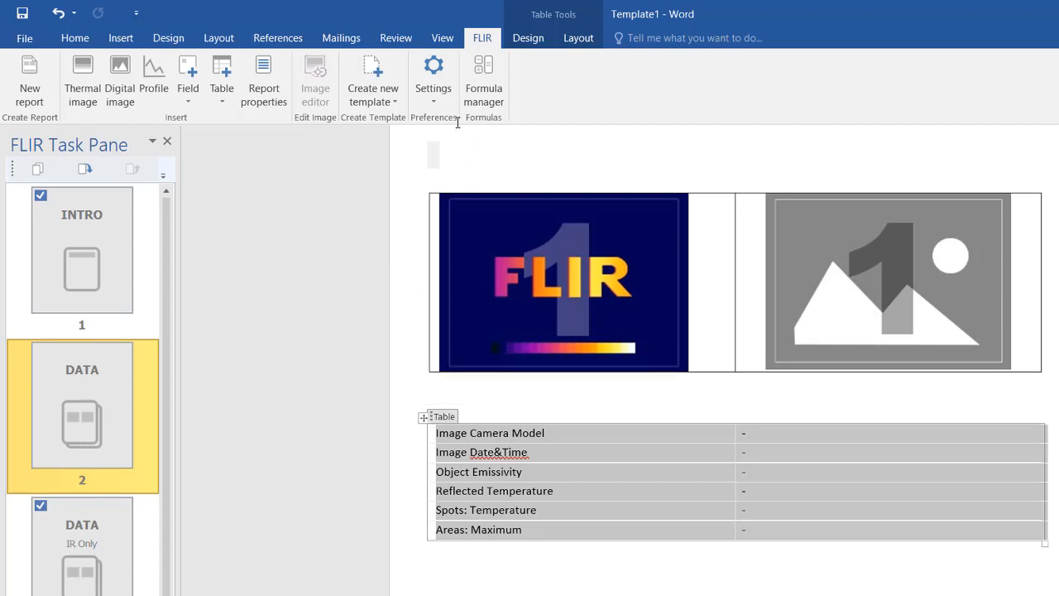
left_click(528, 39)
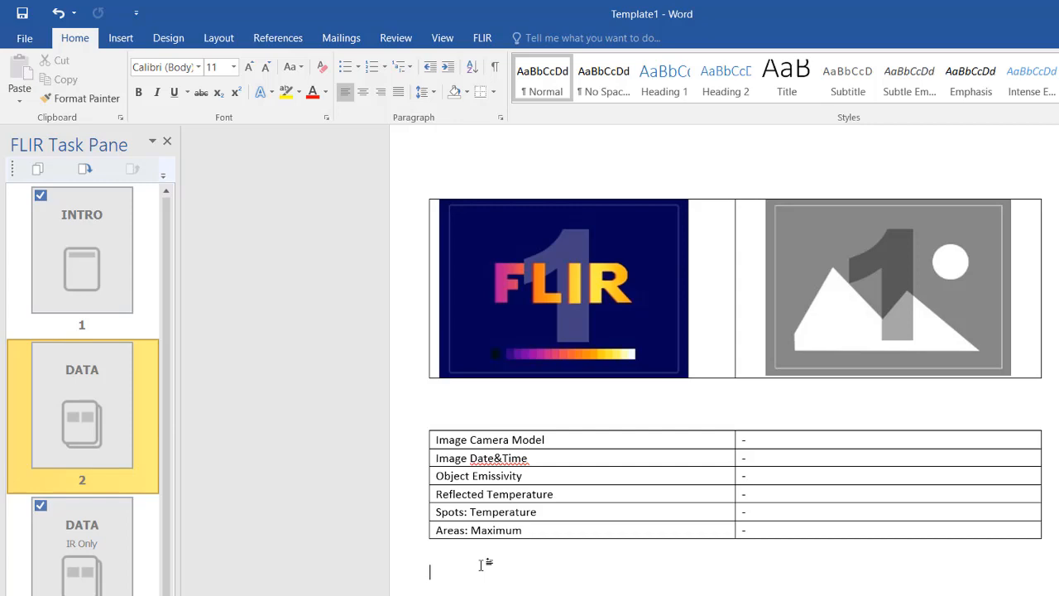
mouse_move(465, 512)
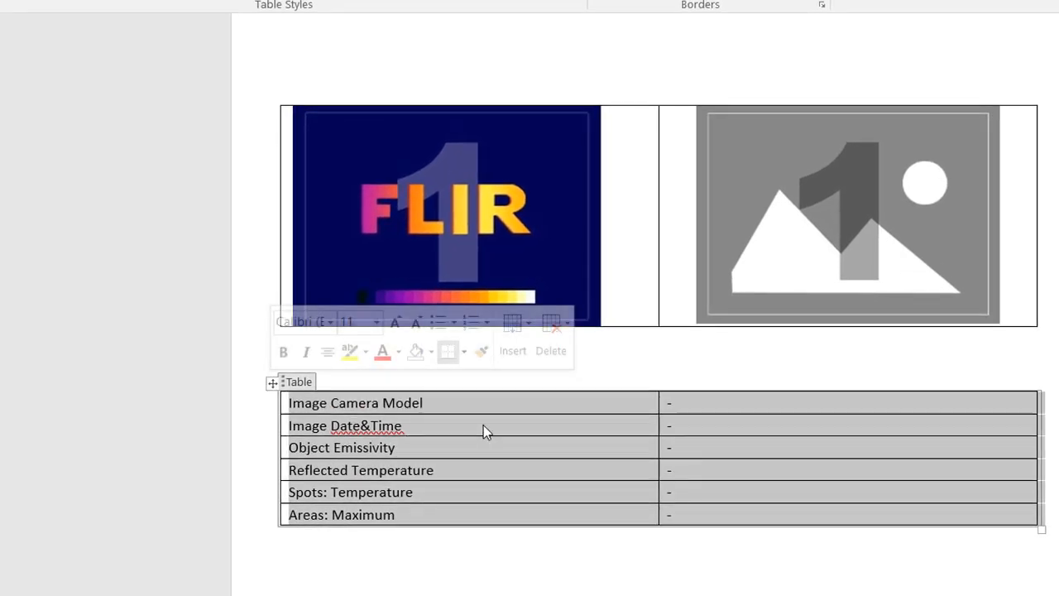
Delete the measurement table, leaving only the two image placeholders.
right_click(487, 430)
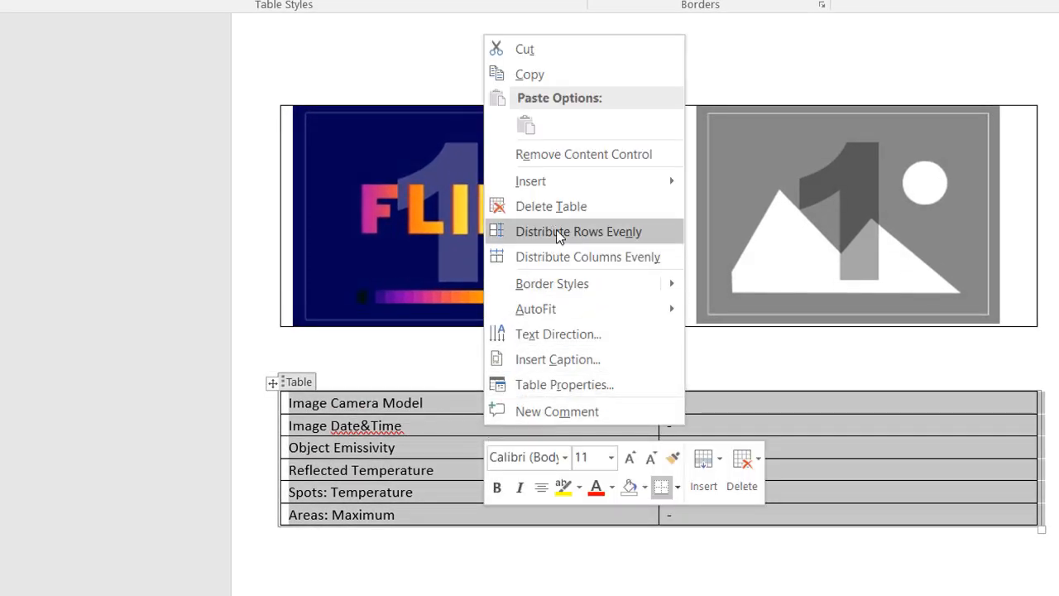
mouse_move(551, 206)
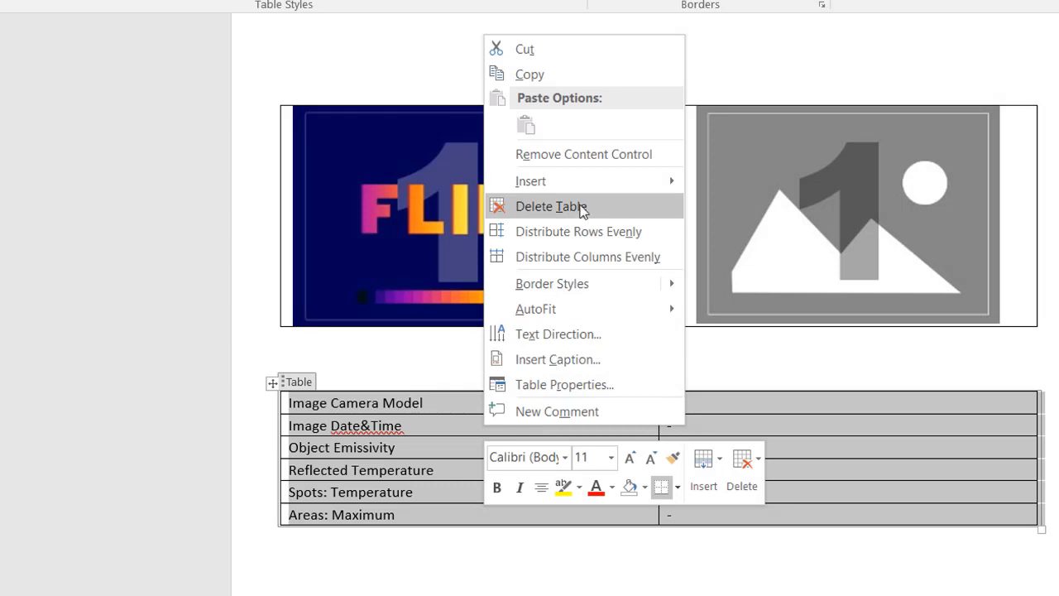
left_click(551, 206)
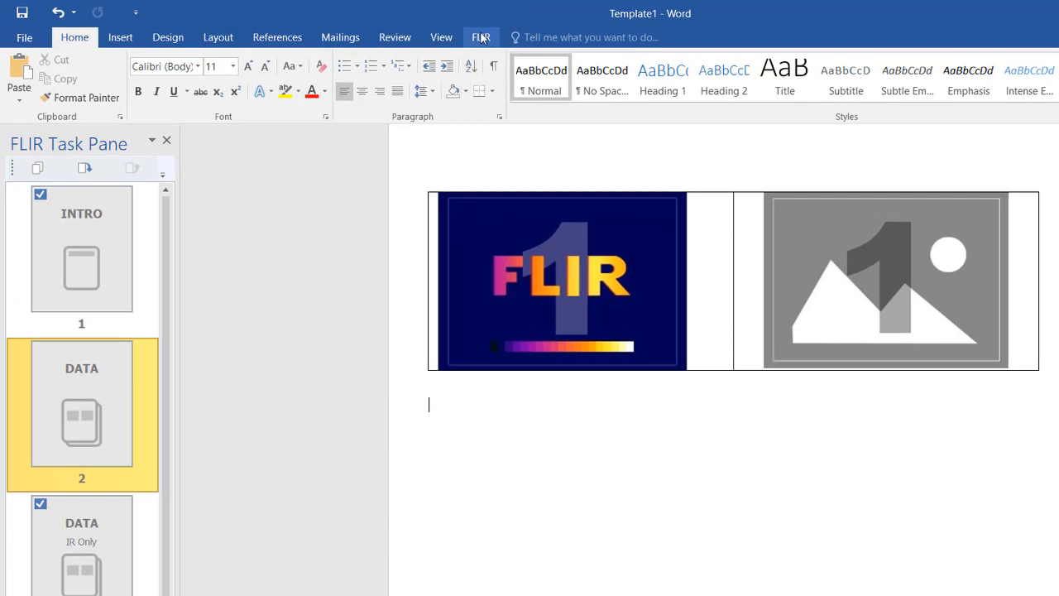
Reopen the custom My Table definition for editing via FLIR Table > My Table > Edit.
left_click(480, 37)
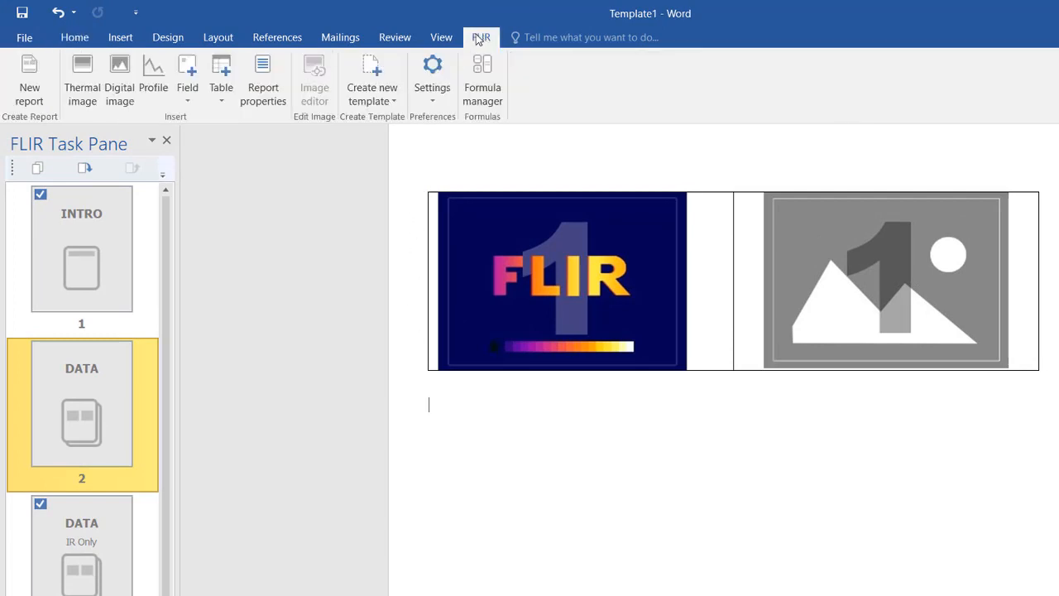
left_click(221, 79)
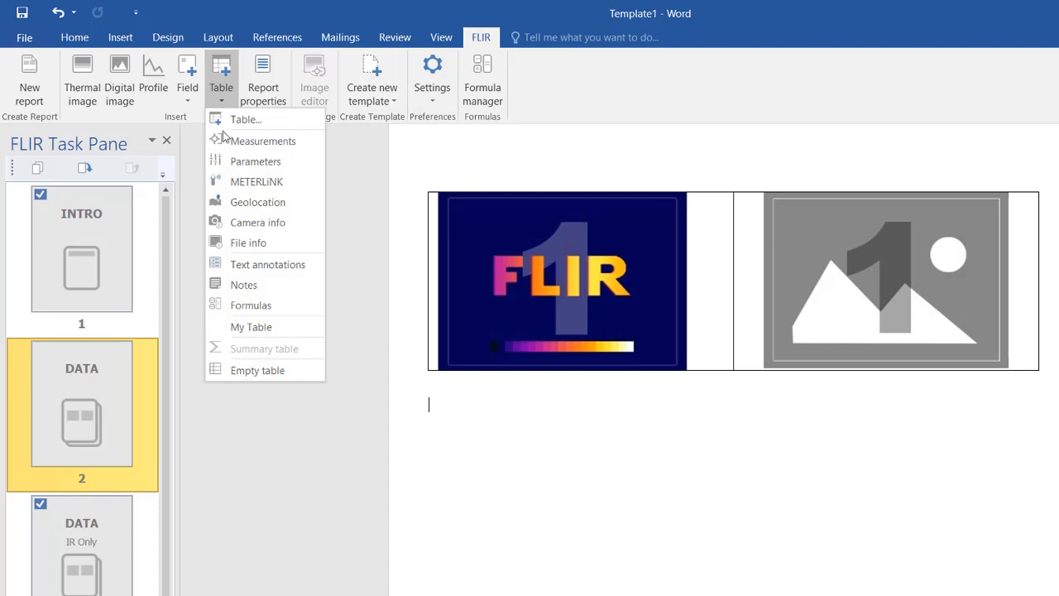
mouse_move(250, 326)
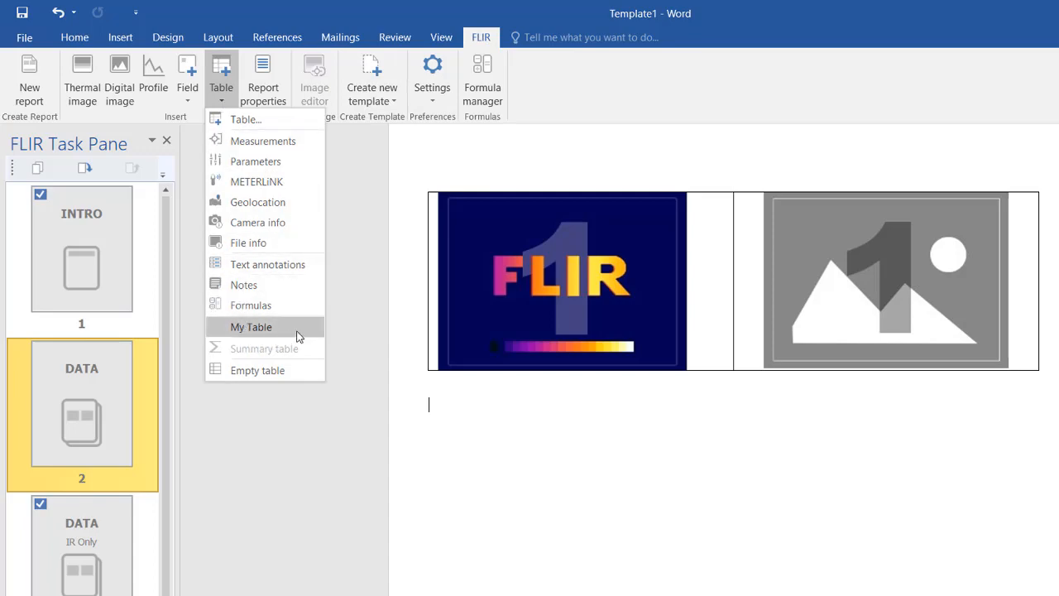
left_click(251, 326)
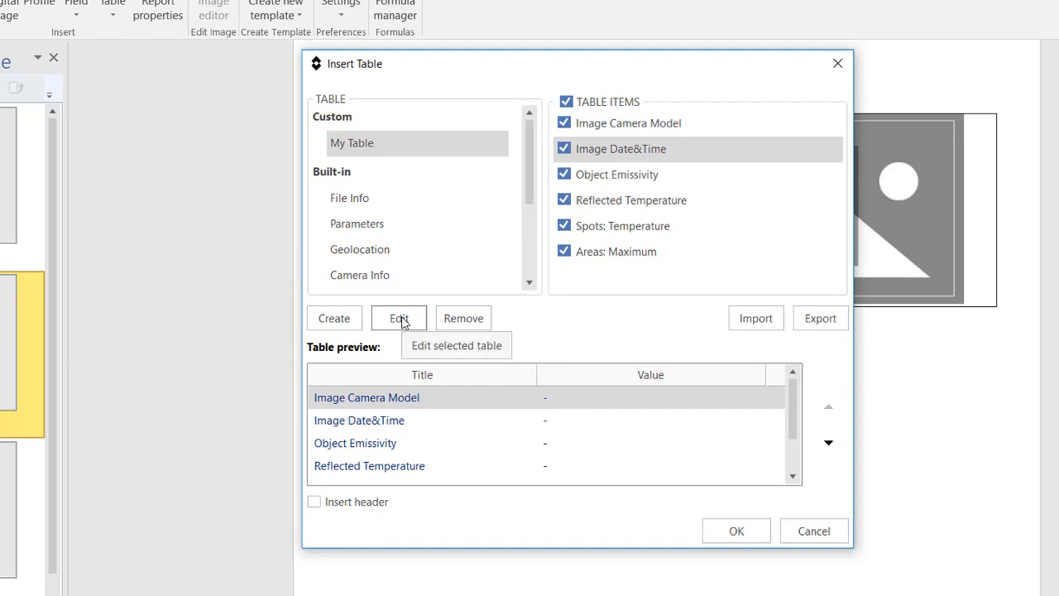
left_click(398, 318)
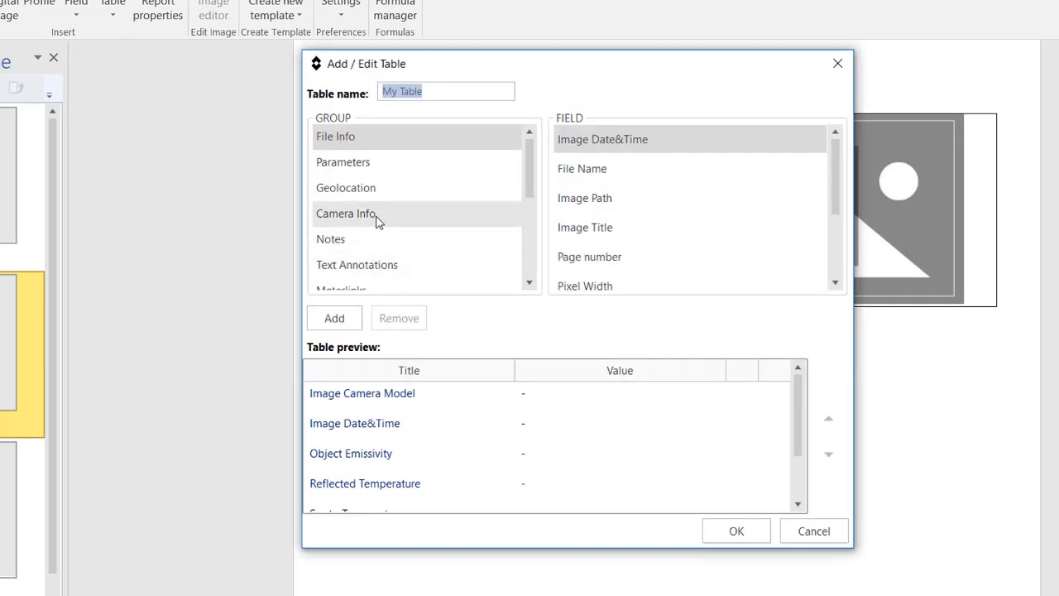
Add Image Camera Serial Number from Camera Info and move it up to second place.
left_click(346, 214)
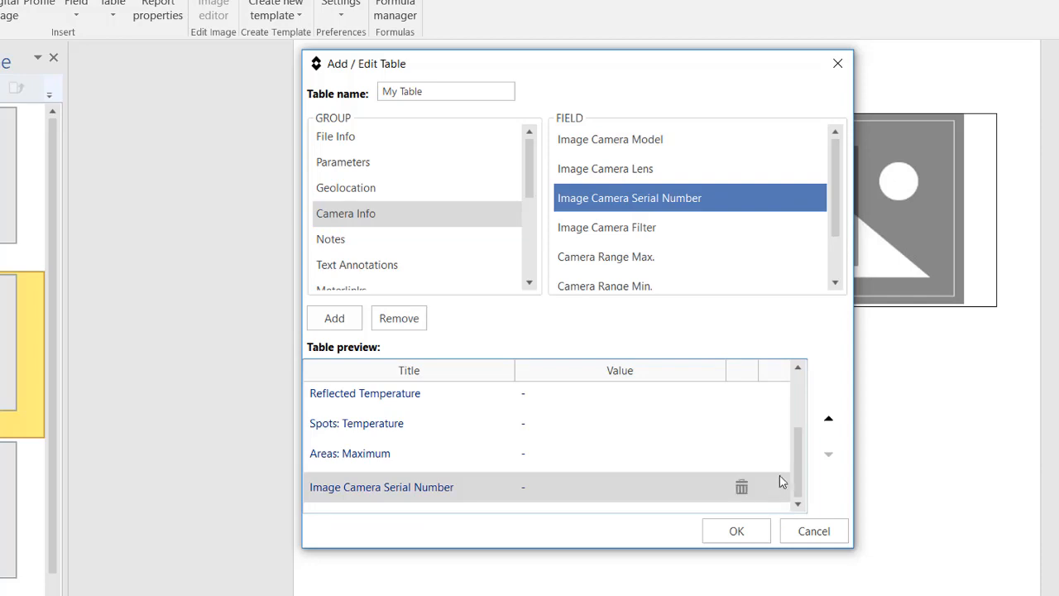
left_click(828, 417)
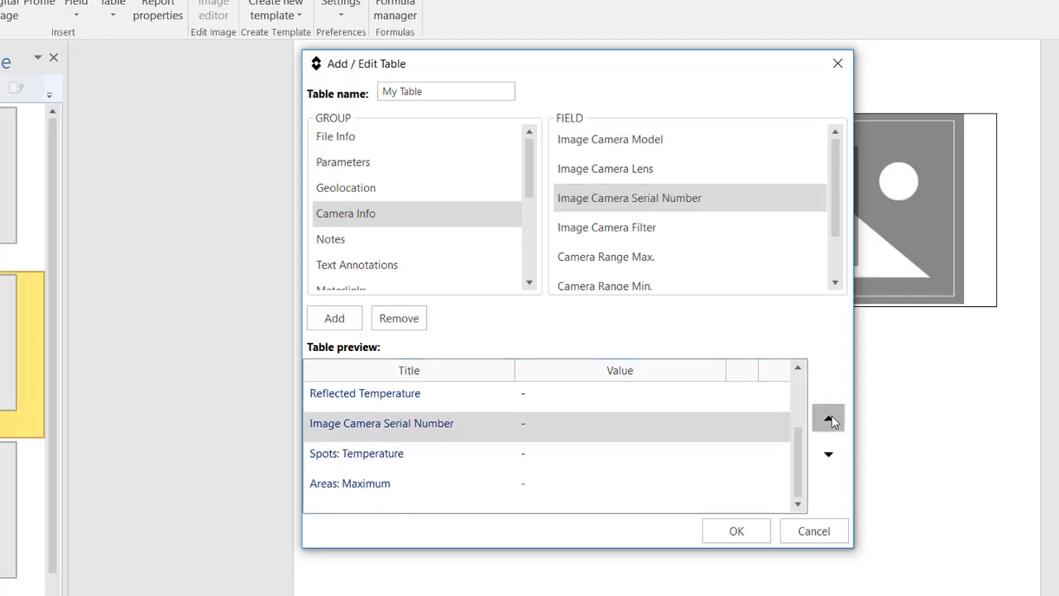
left_click(829, 418)
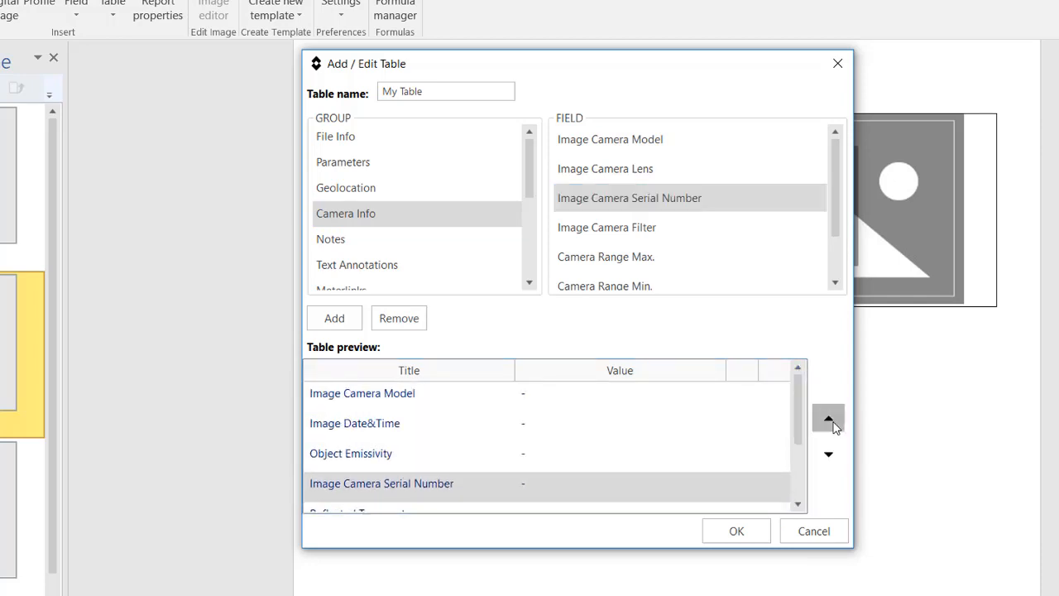
left_click(828, 418)
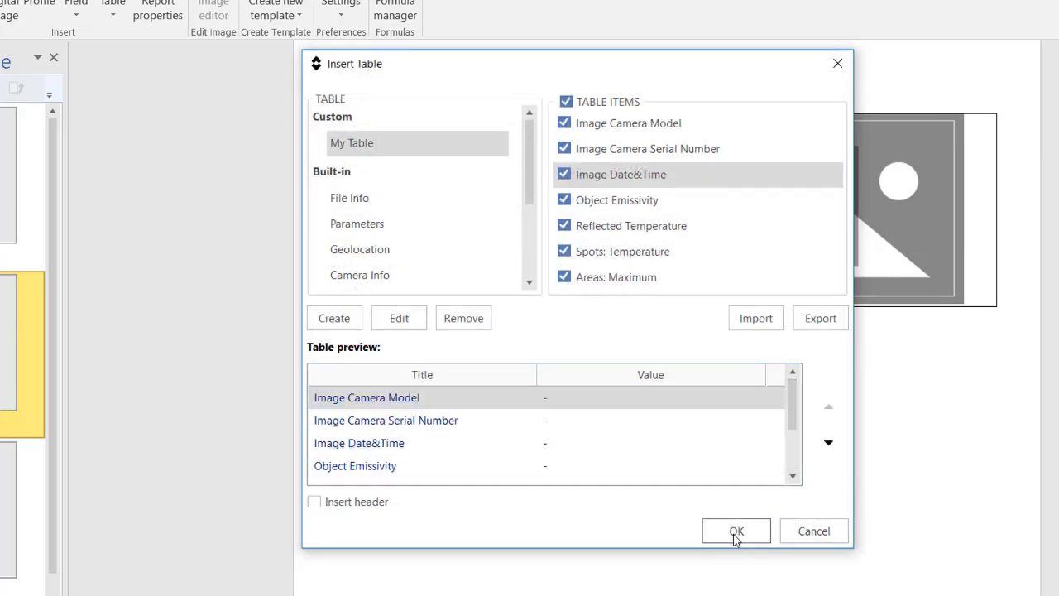
Insert the updated My Table with the serial number row below the image placeholders.
left_click(736, 531)
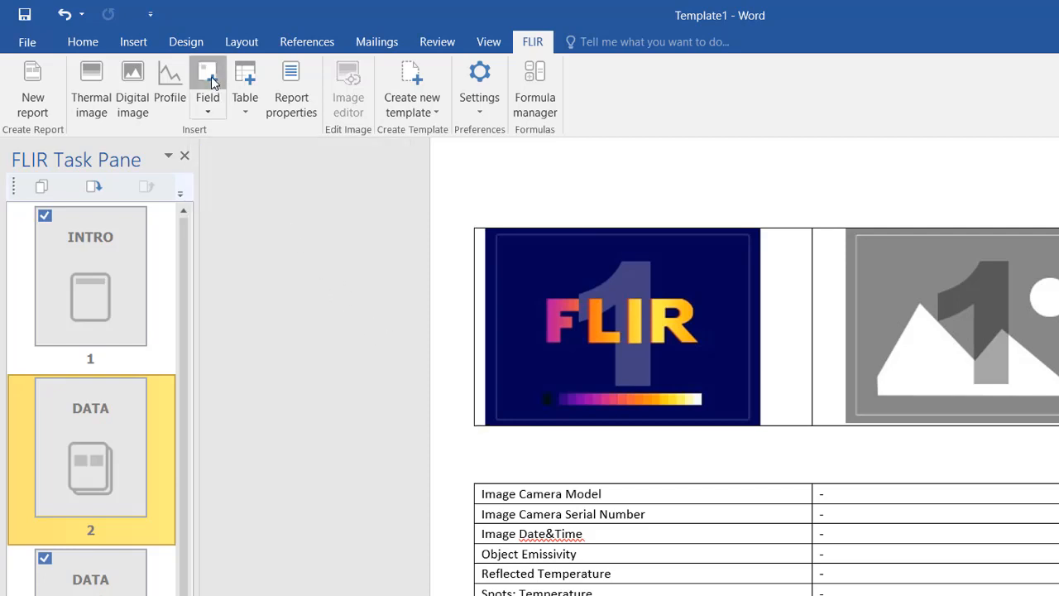
Bring up the FLIR Insert Field dialog with File Info > File Name selected.
left_click(206, 83)
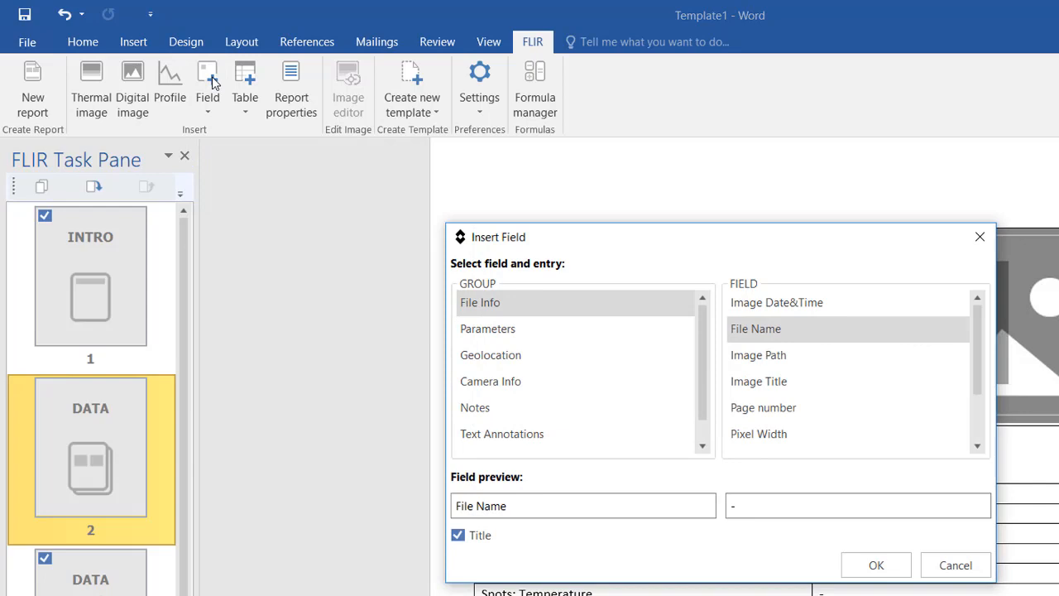
mouse_move(741, 232)
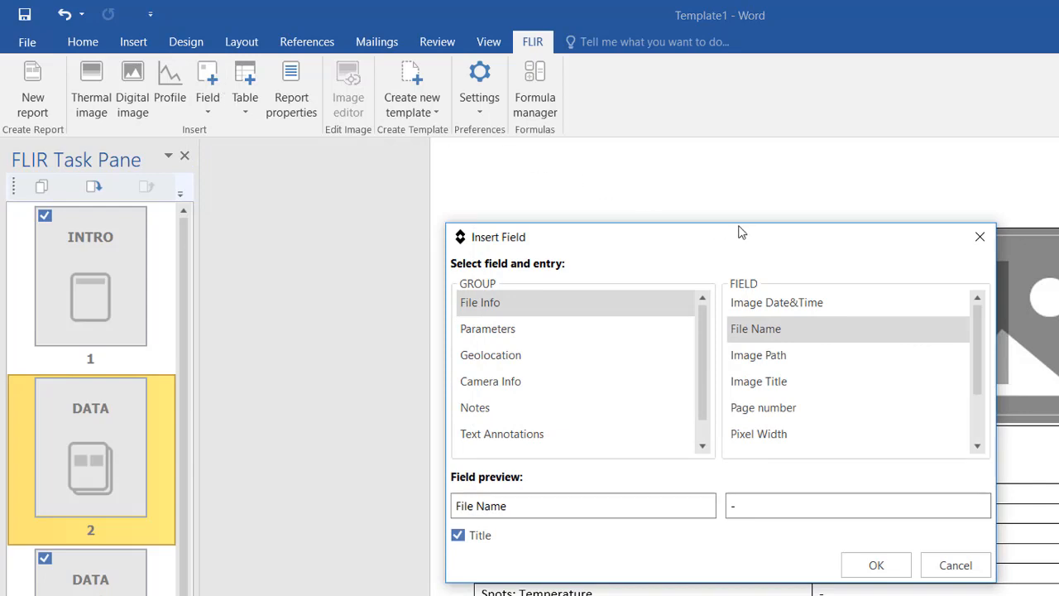
mouse_move(838, 347)
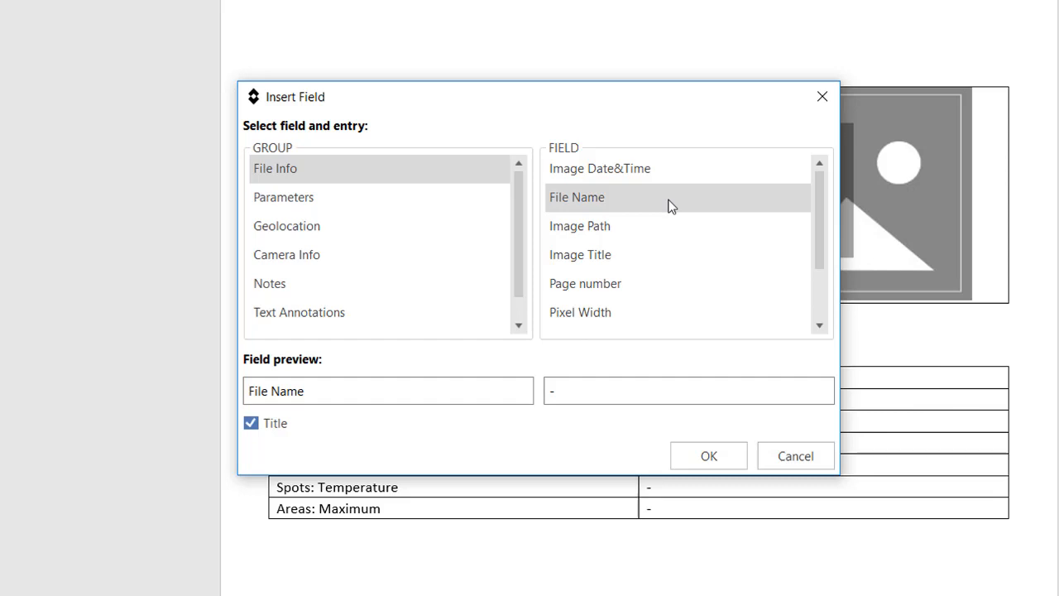
Insert the File Name field below the images, then cut it via the context menu.
left_click(708, 455)
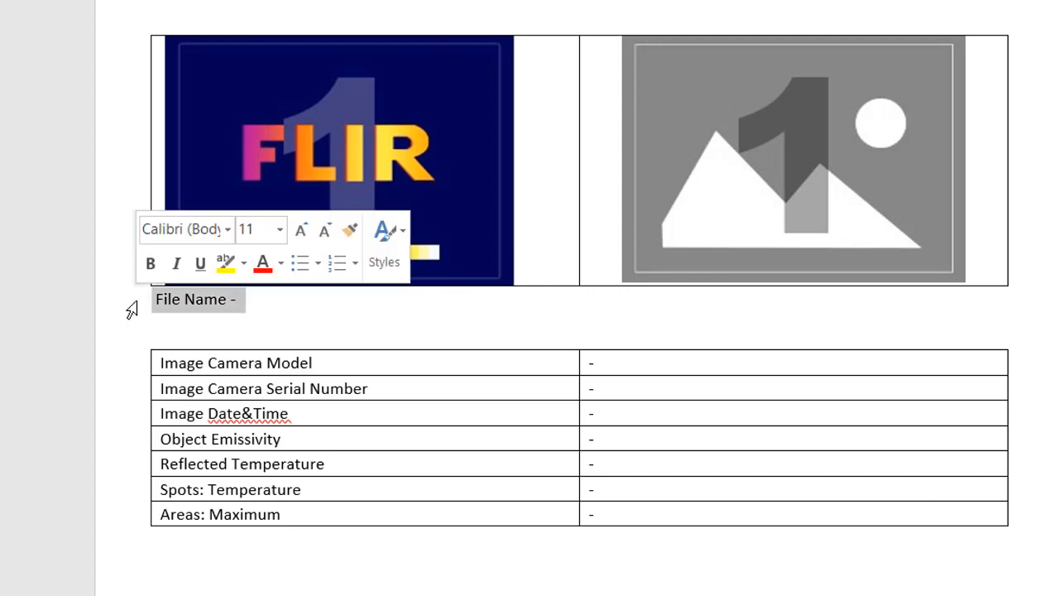
mouse_move(216, 308)
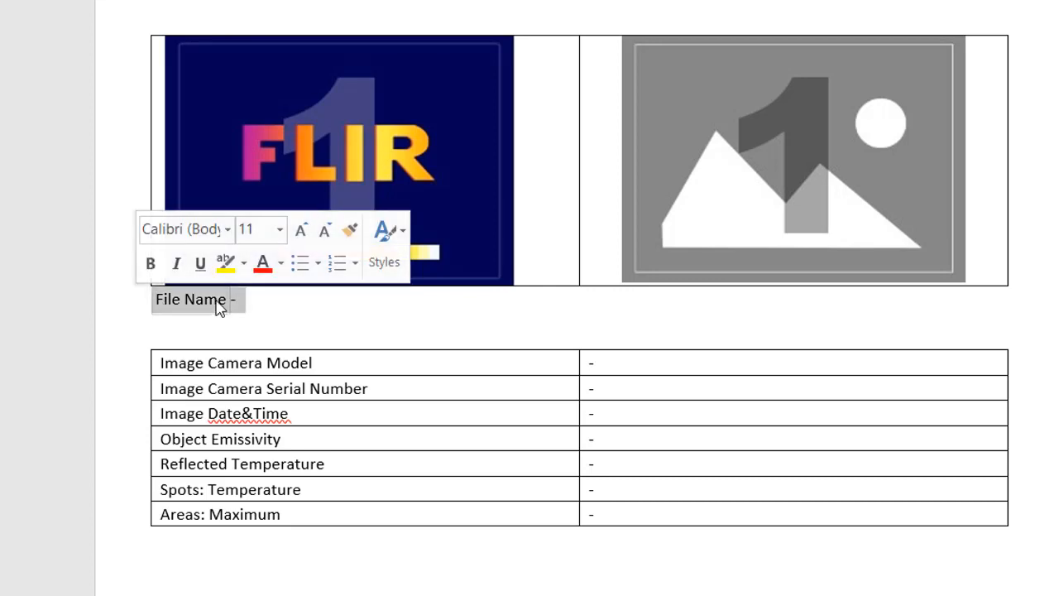
right_click(199, 299)
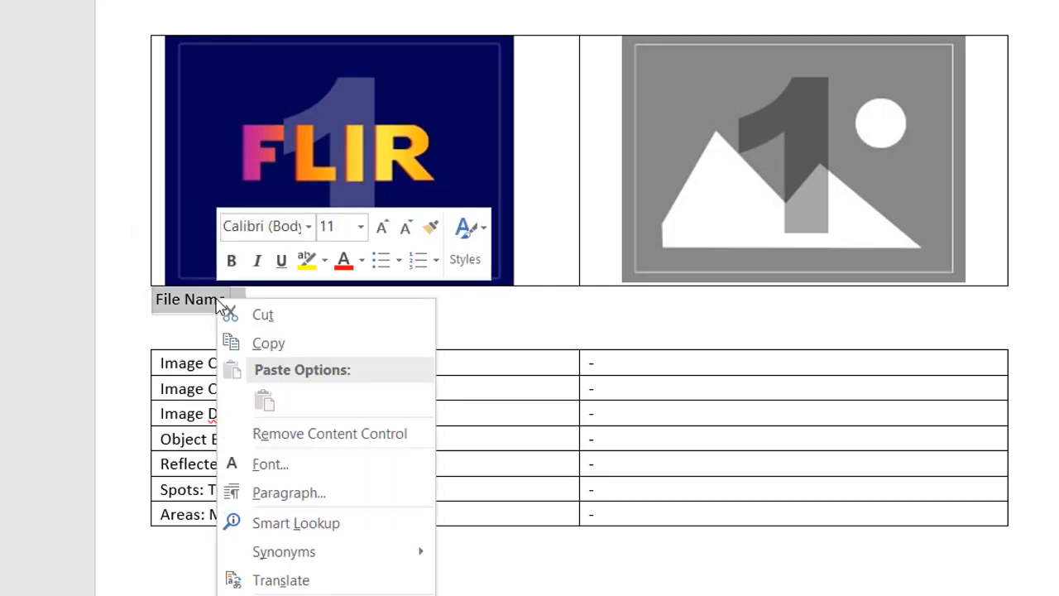
mouse_move(389, 321)
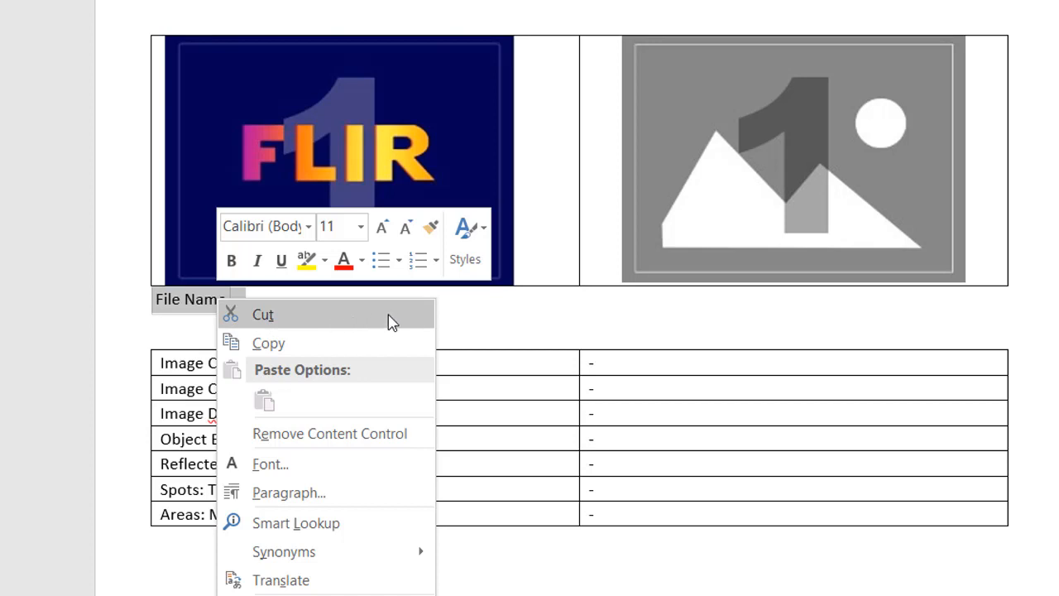